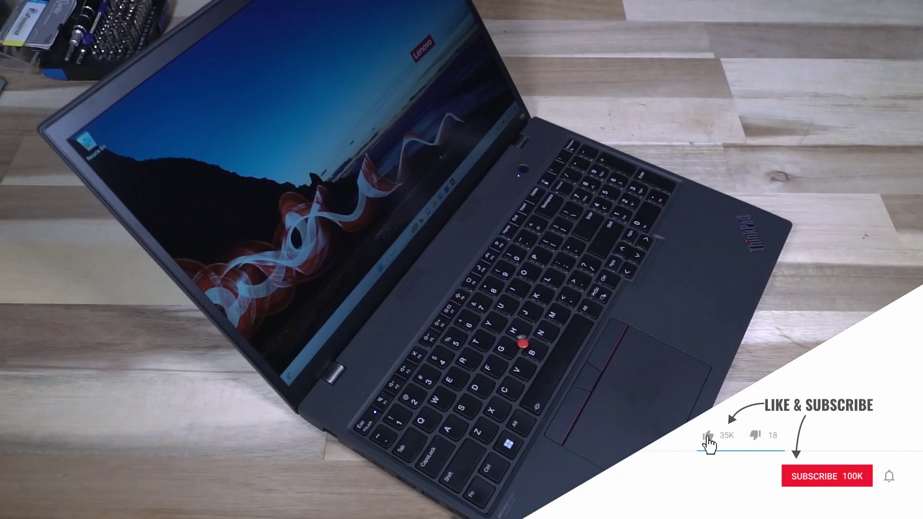
pyautogui.click(827, 476)
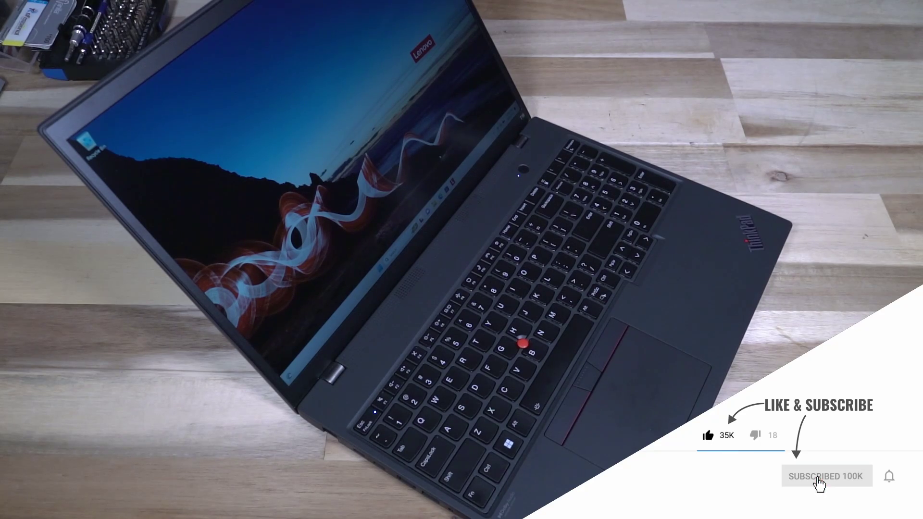